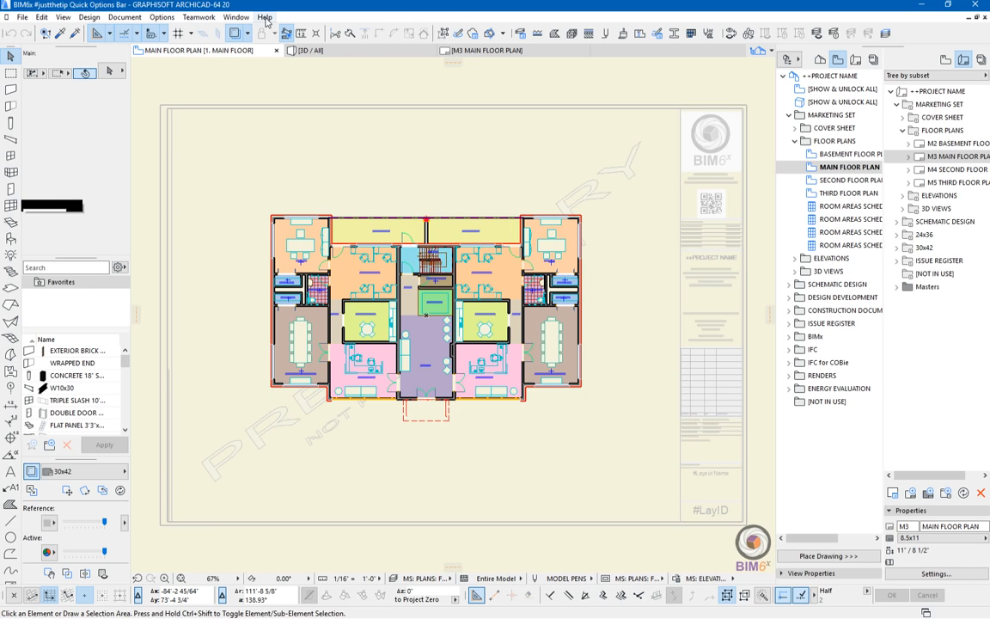
# Apply the CD: PLANS: ROOF layer combination from the Quick Options layer pop-up.
pyautogui.click(236, 18)
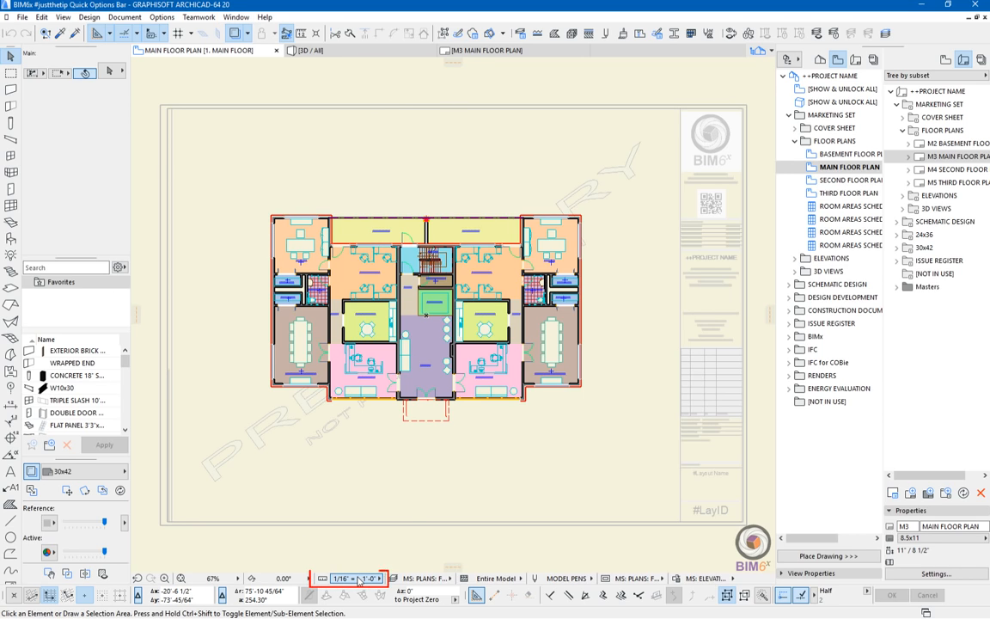
pyautogui.click(353, 578)
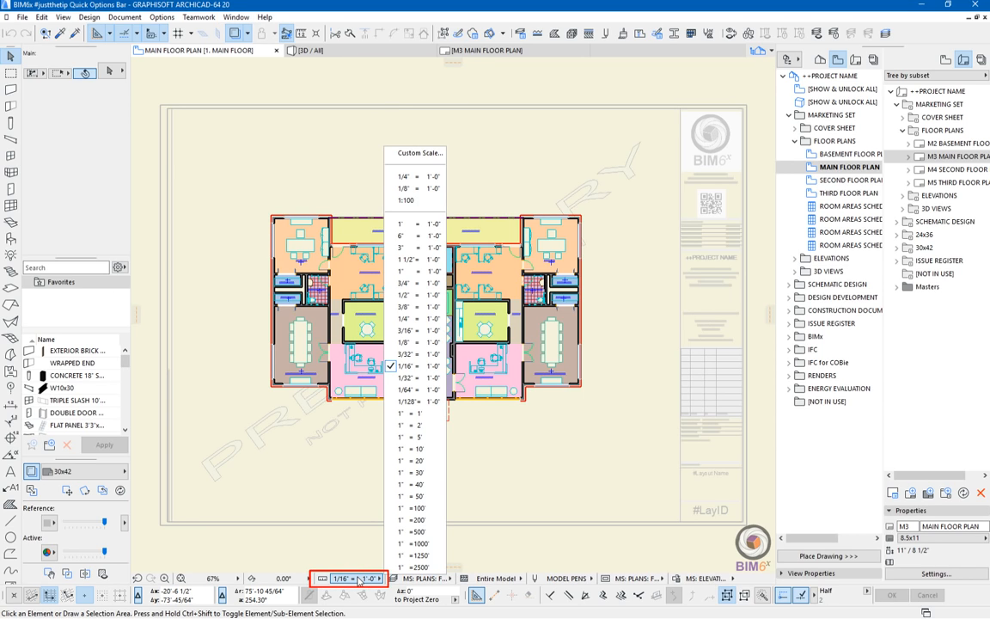
pyautogui.click(422, 578)
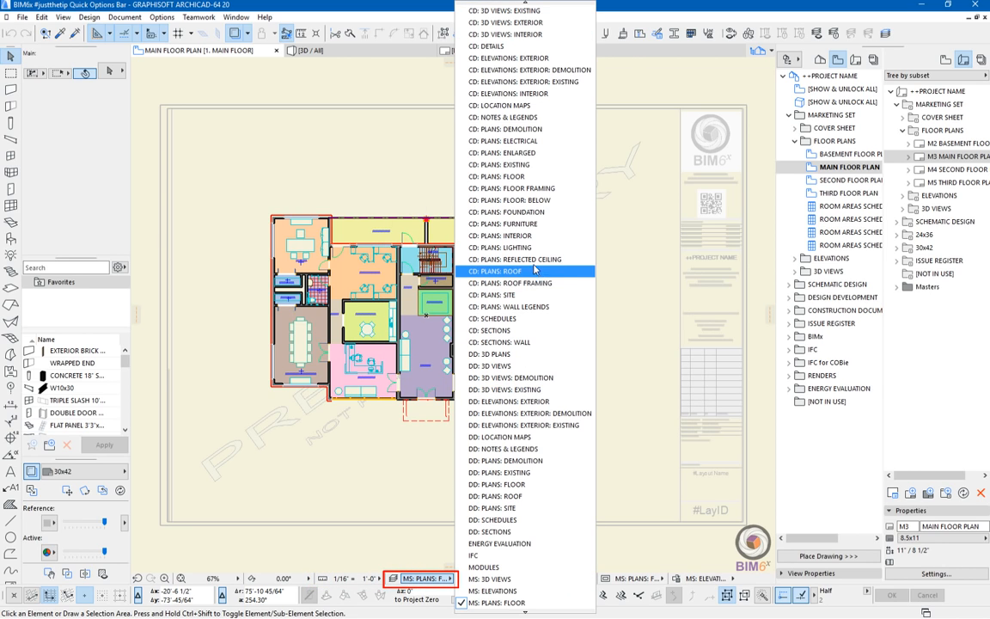
pyautogui.click(502, 272)
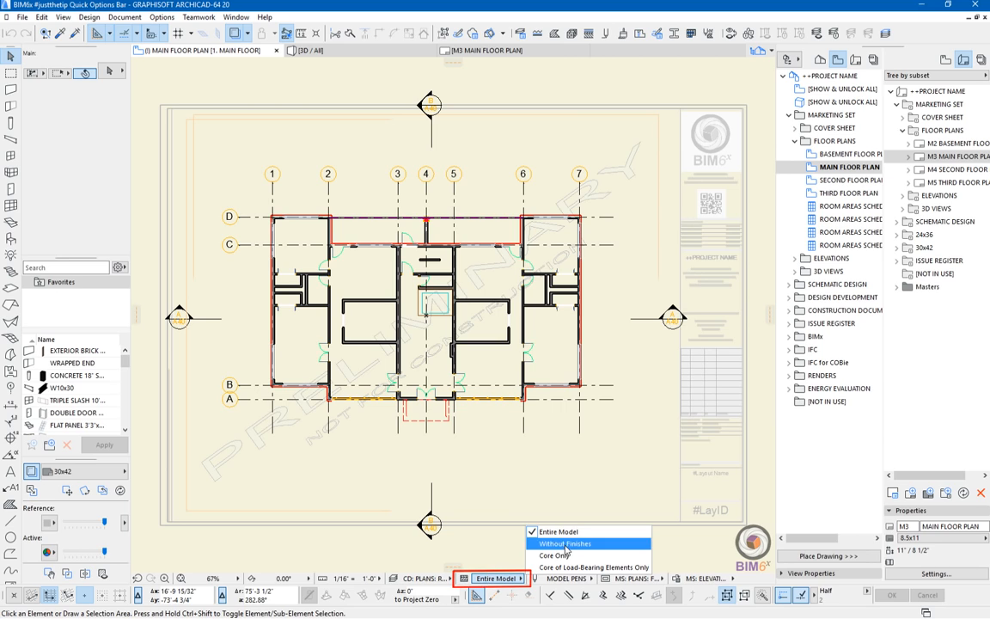
# Set Model Display to Without Finishes and the pen set to LAYOUT PENS.
pyautogui.click(563, 543)
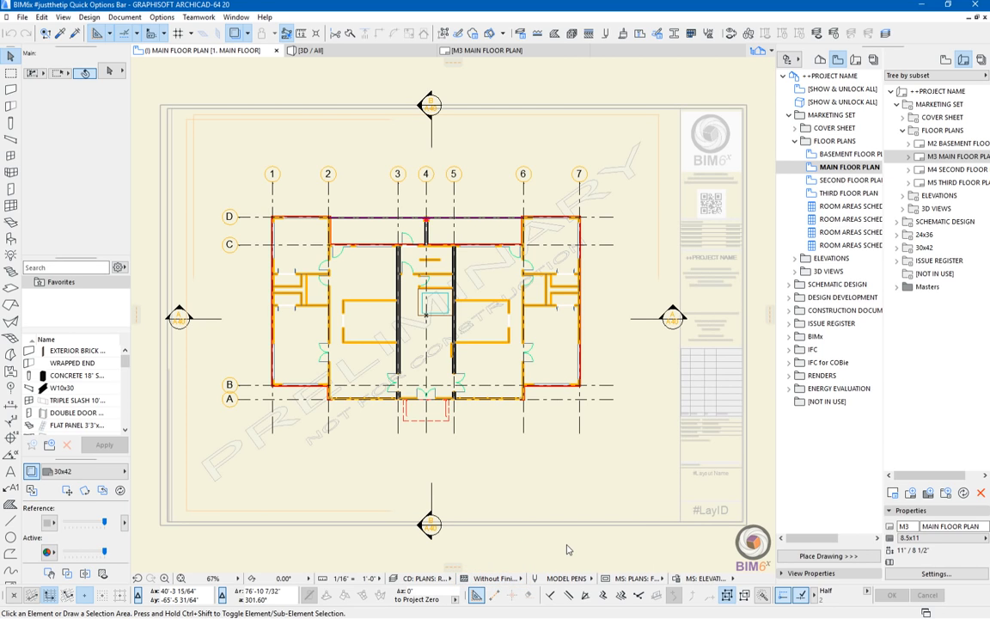
pyautogui.click(564, 577)
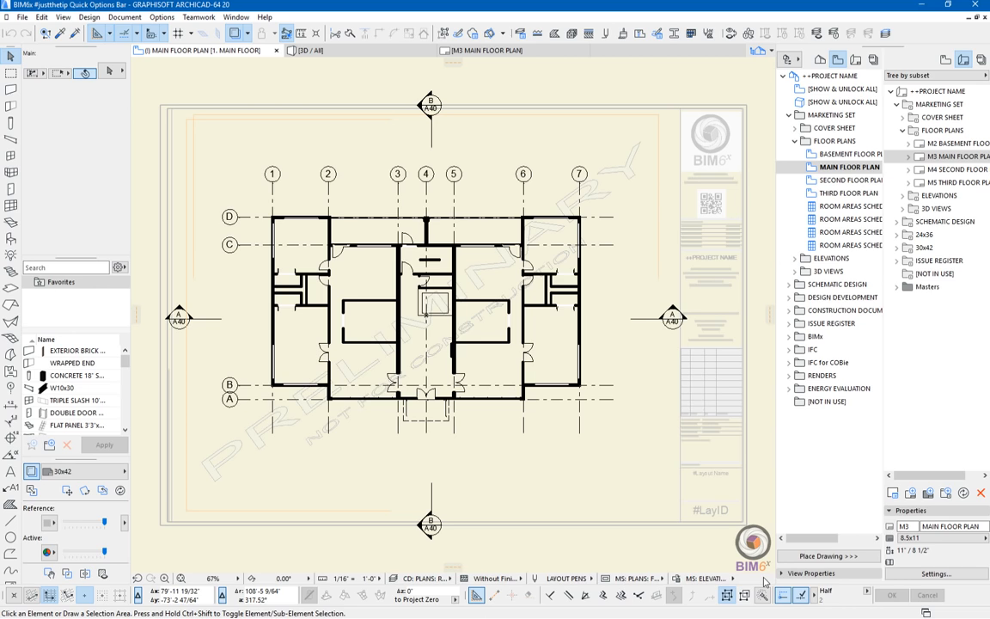
# Show the Window > Palettes list of available palettes.
pyautogui.click(235, 18)
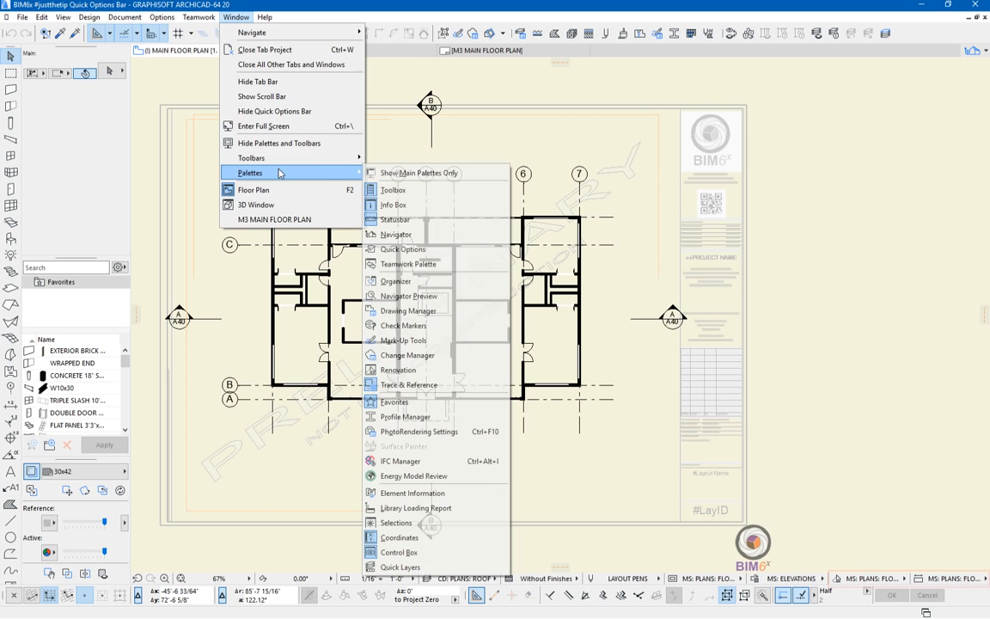
pyautogui.click(395, 234)
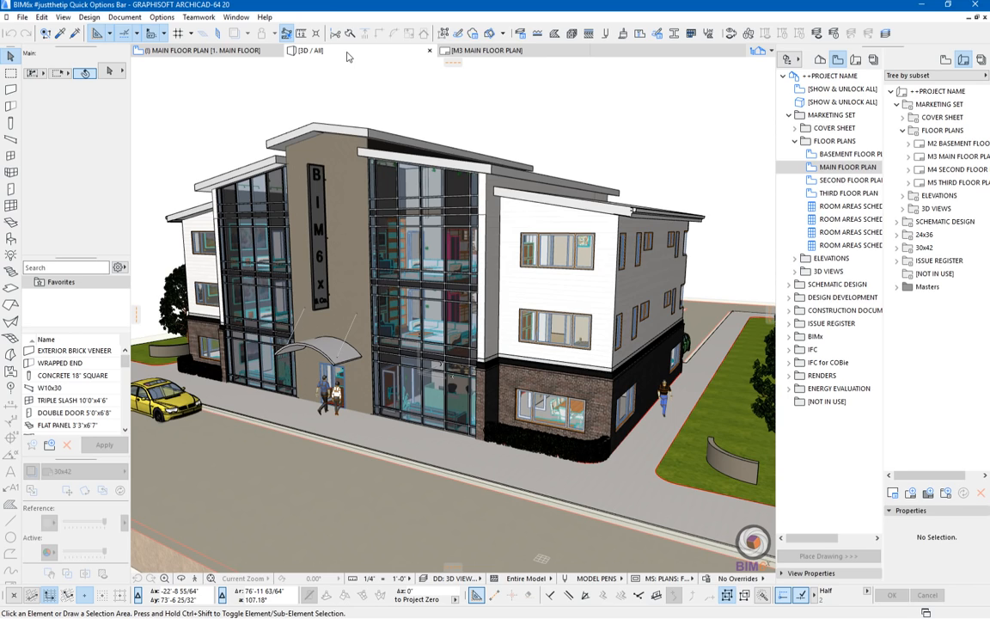
pyautogui.moveTo(359, 158)
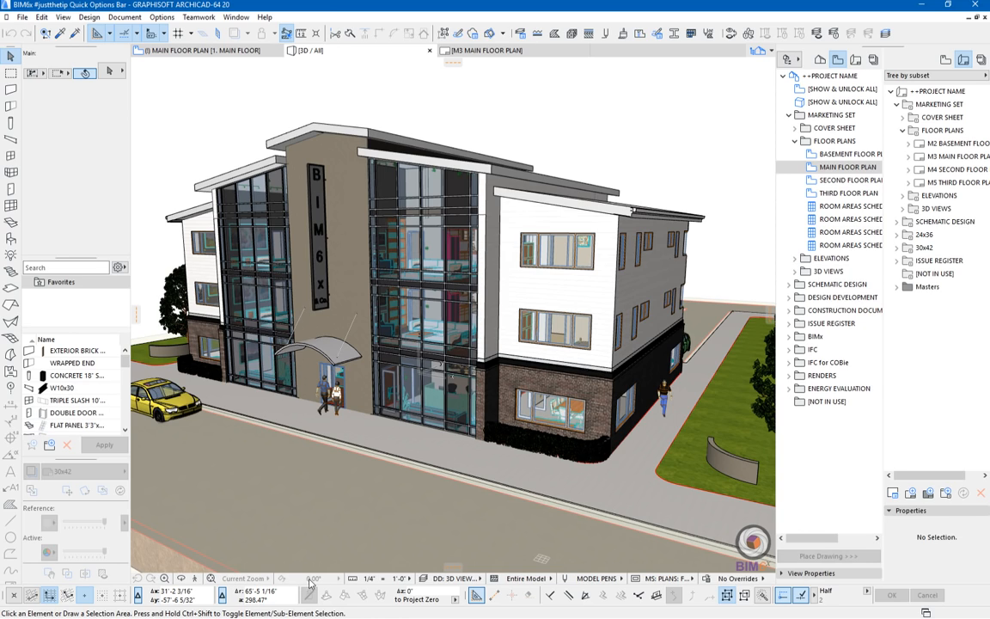
pyautogui.moveTo(313, 582)
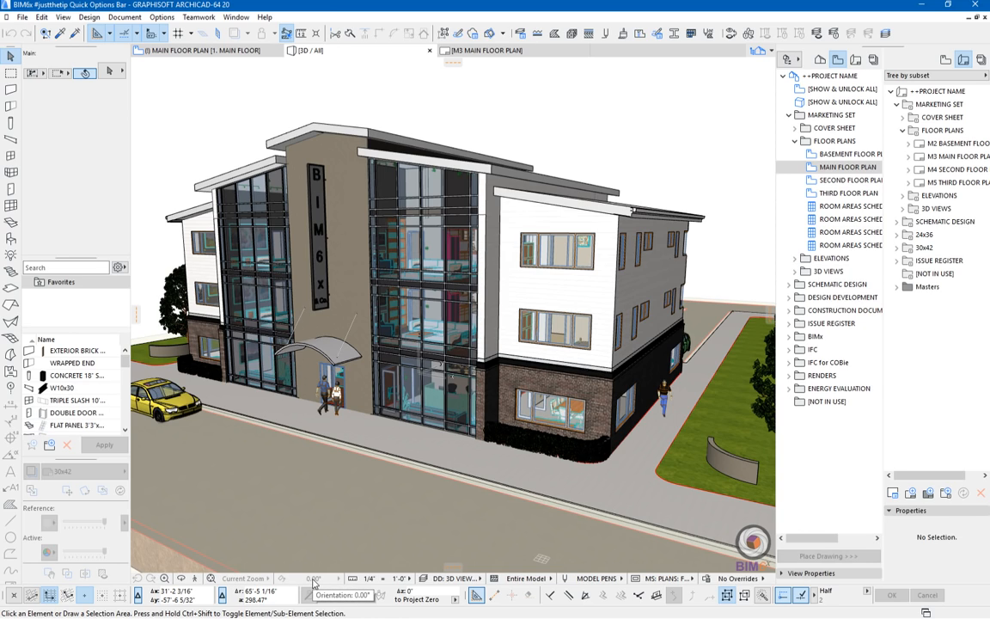
pyautogui.moveTo(464, 249)
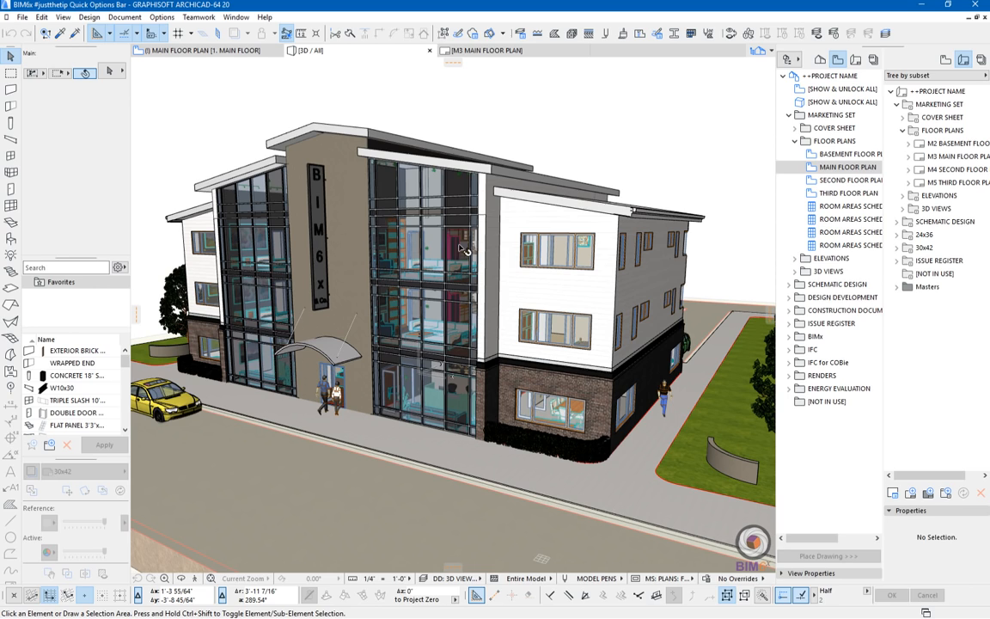
pyautogui.click(484, 50)
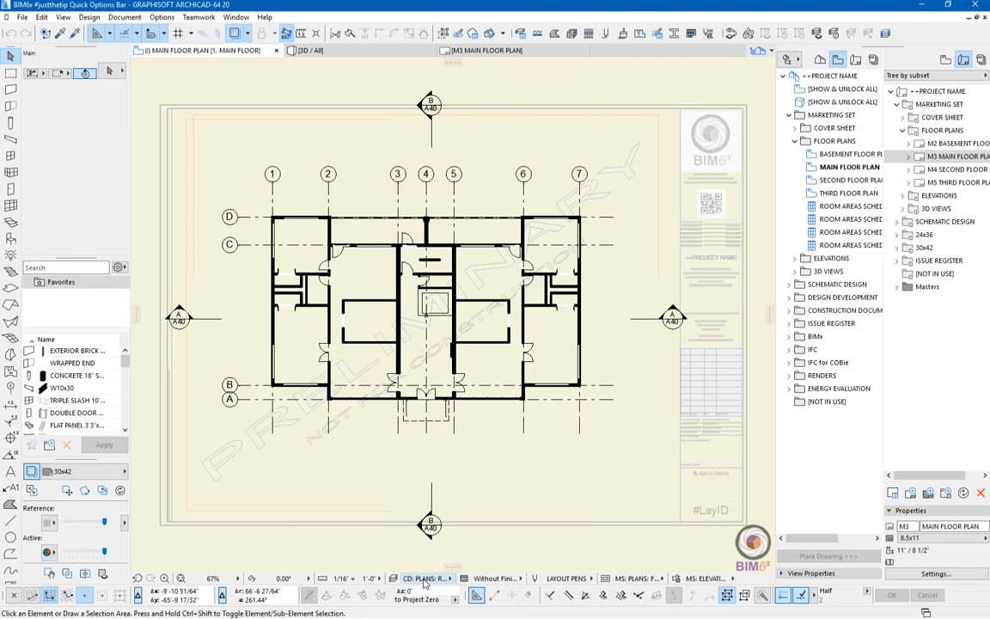
# Bring up the Layer Settings dialog from the Quick Options shortcut button.
pyautogui.click(421, 577)
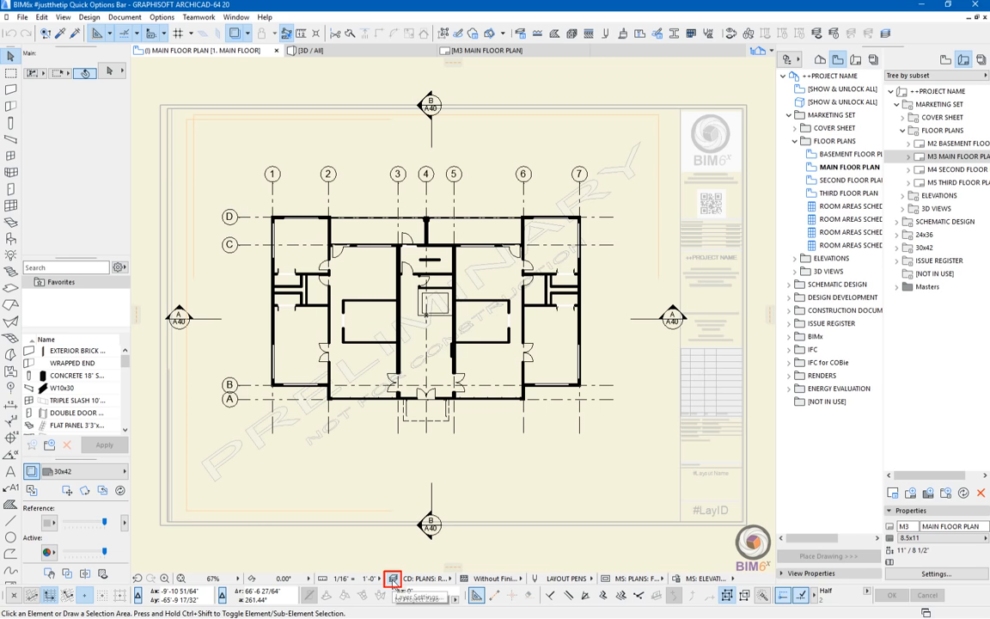
pyautogui.click(392, 578)
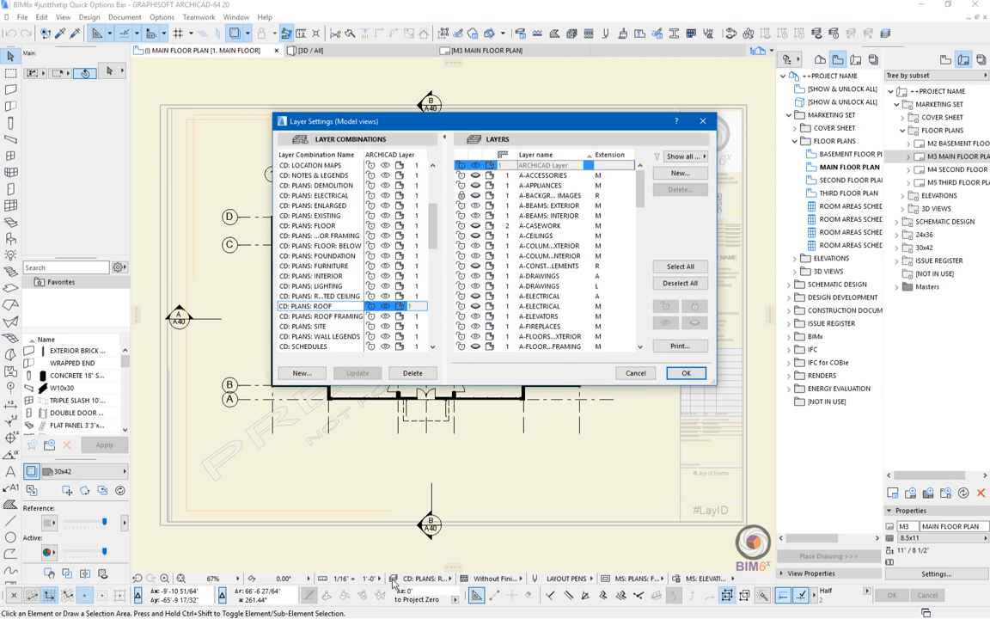
# Cancel Layer Settings without changes, ready for the Pens and Colors dialog.
pyautogui.click(685, 371)
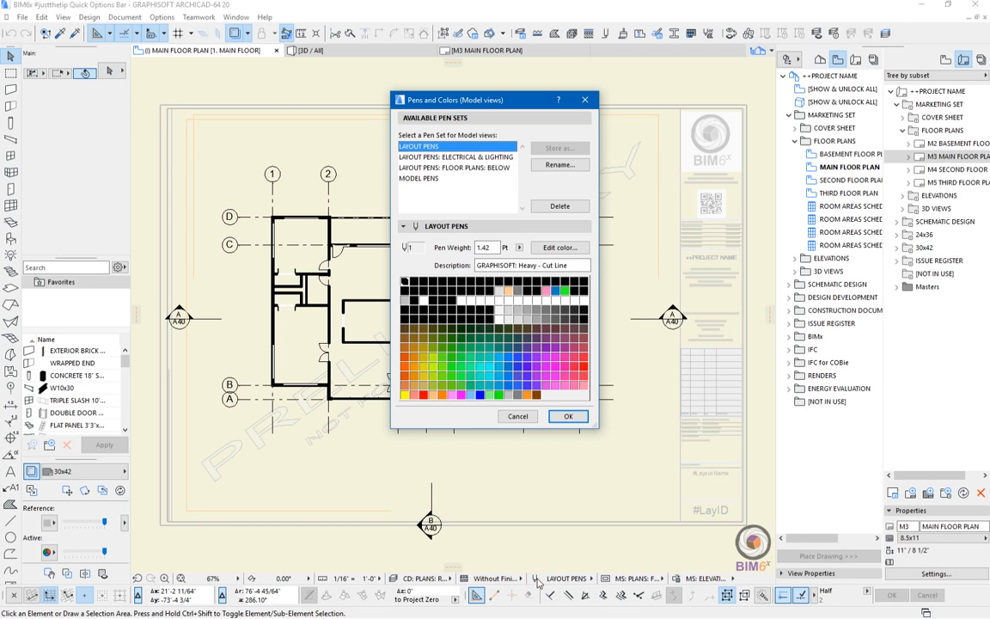
pyautogui.moveTo(526, 454)
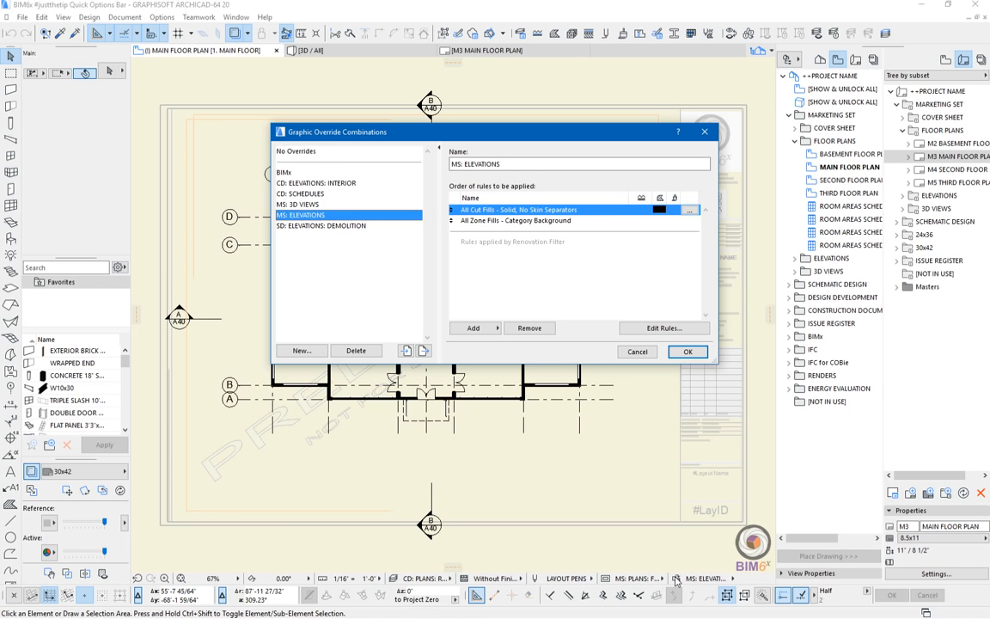
pyautogui.moveTo(650, 365)
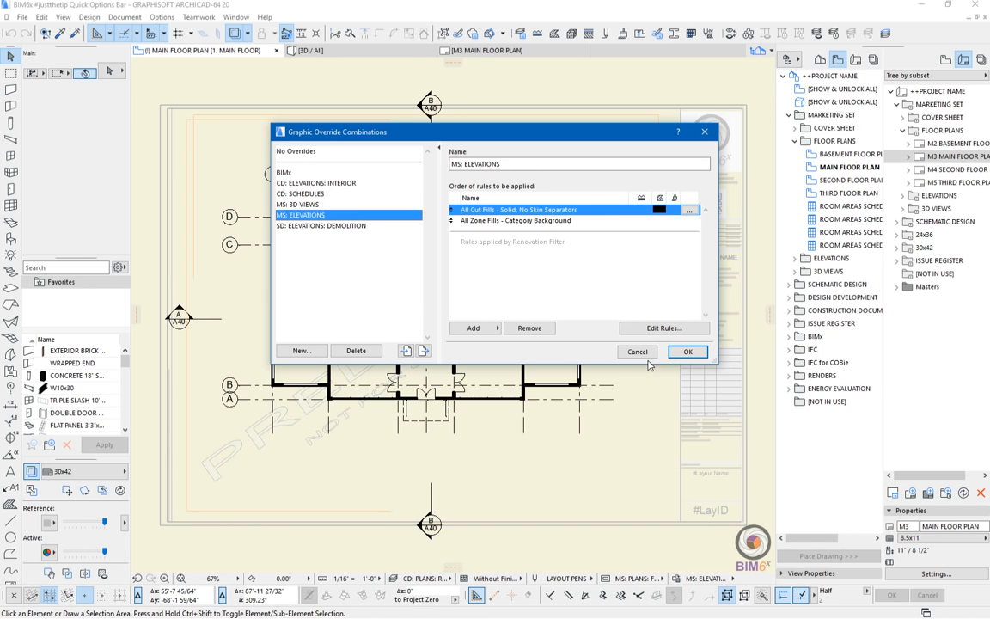
# Cancel the Graphic Override Combinations dialog, leaving the black-line plan unchanged.
pyautogui.click(688, 351)
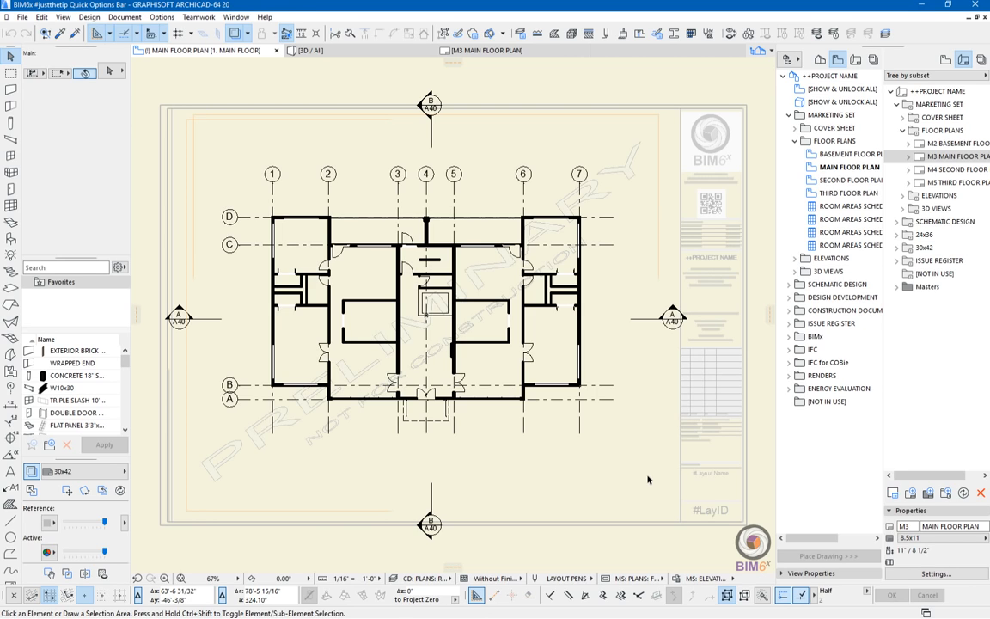